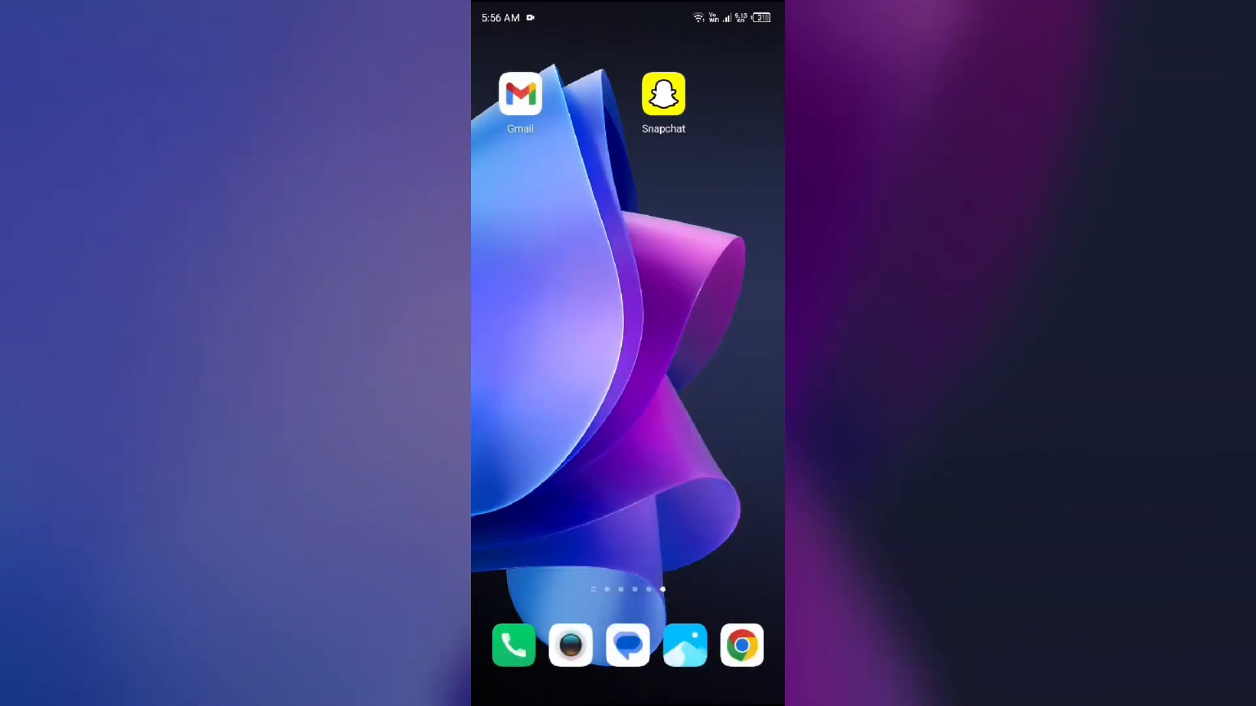
Search "is snapchat down" in Chrome and view Downdetector's Snapchat status reporting no problems.
{"action": "left_click", "coordinate": [740, 645]}
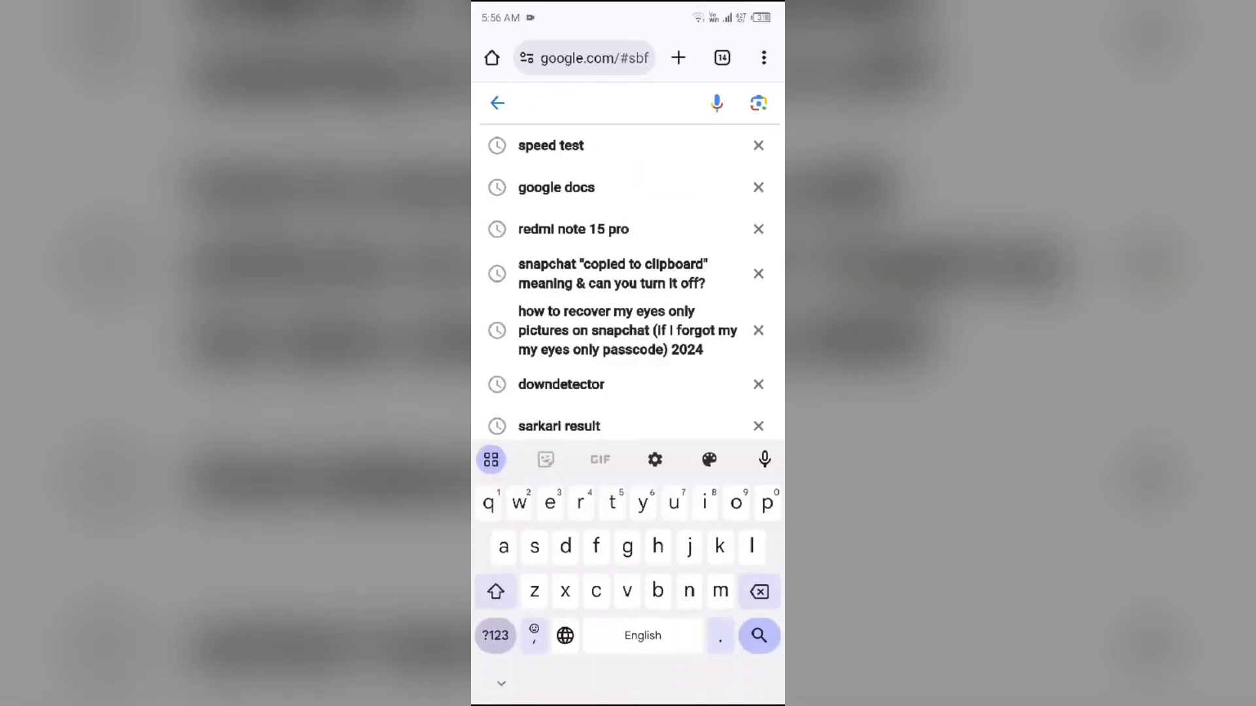
{"action": "type", "text": "is"}
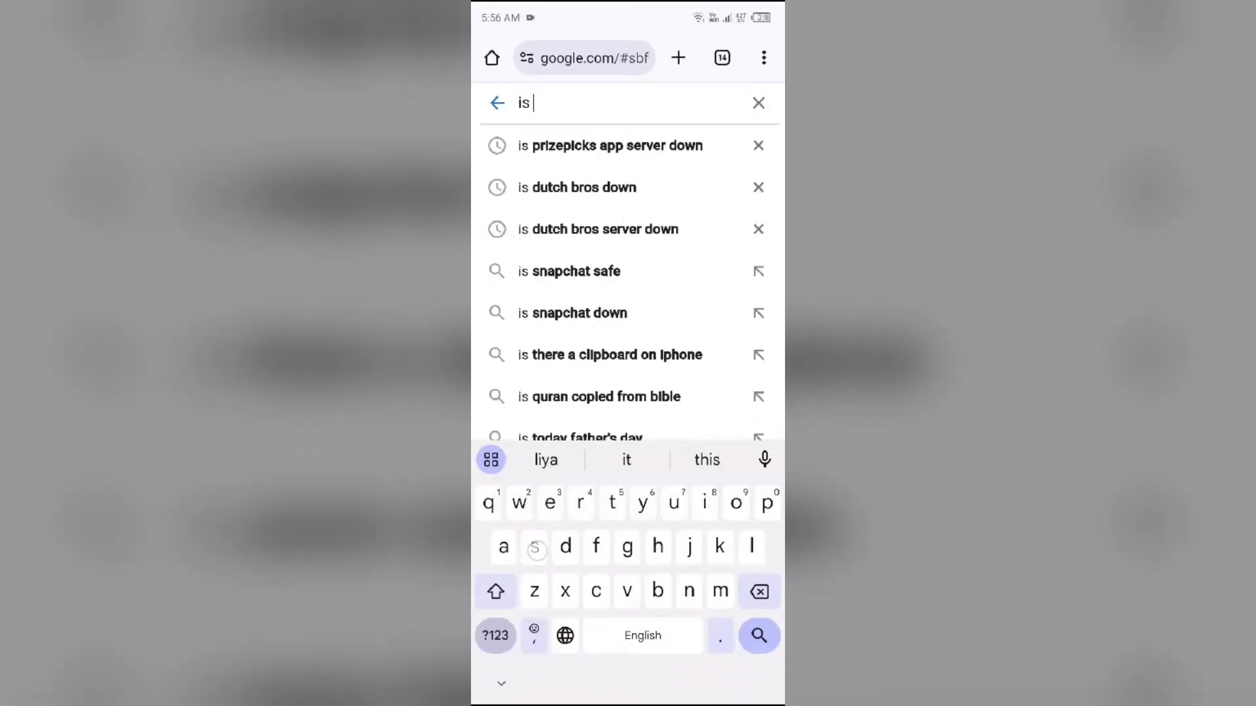
{"action": "type", "text": "n"}
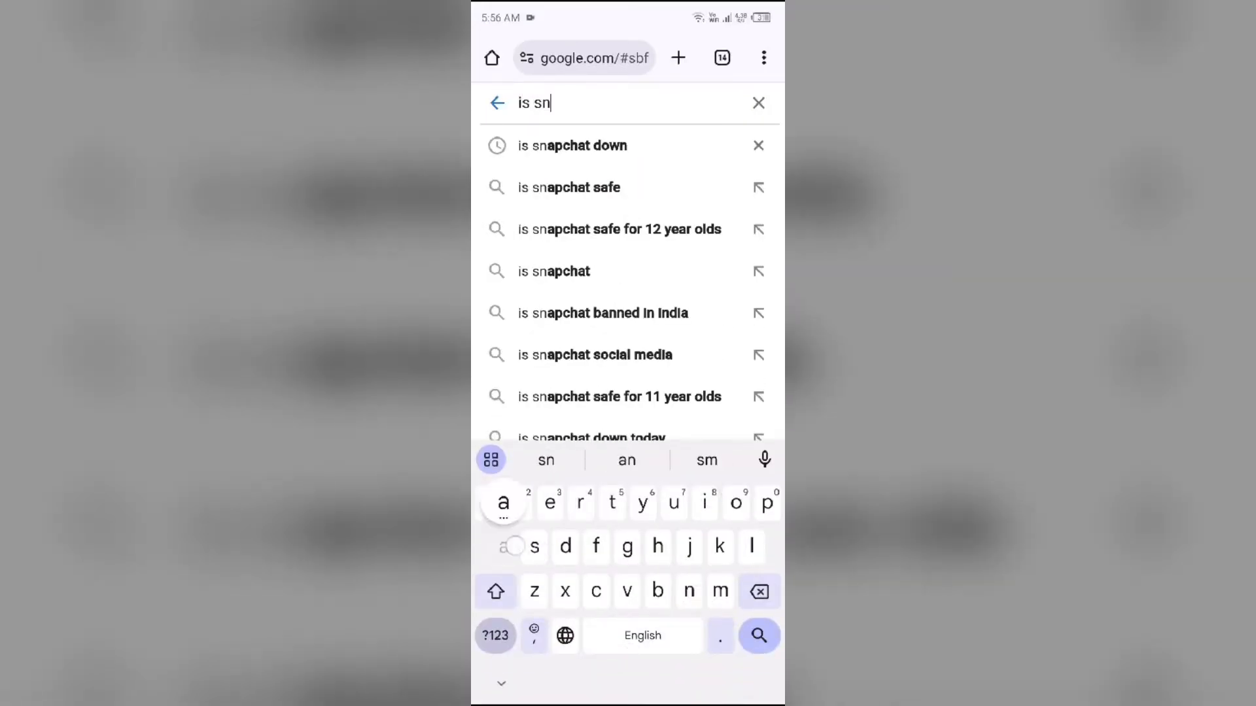
{"action": "left_click", "coordinate": [573, 146]}
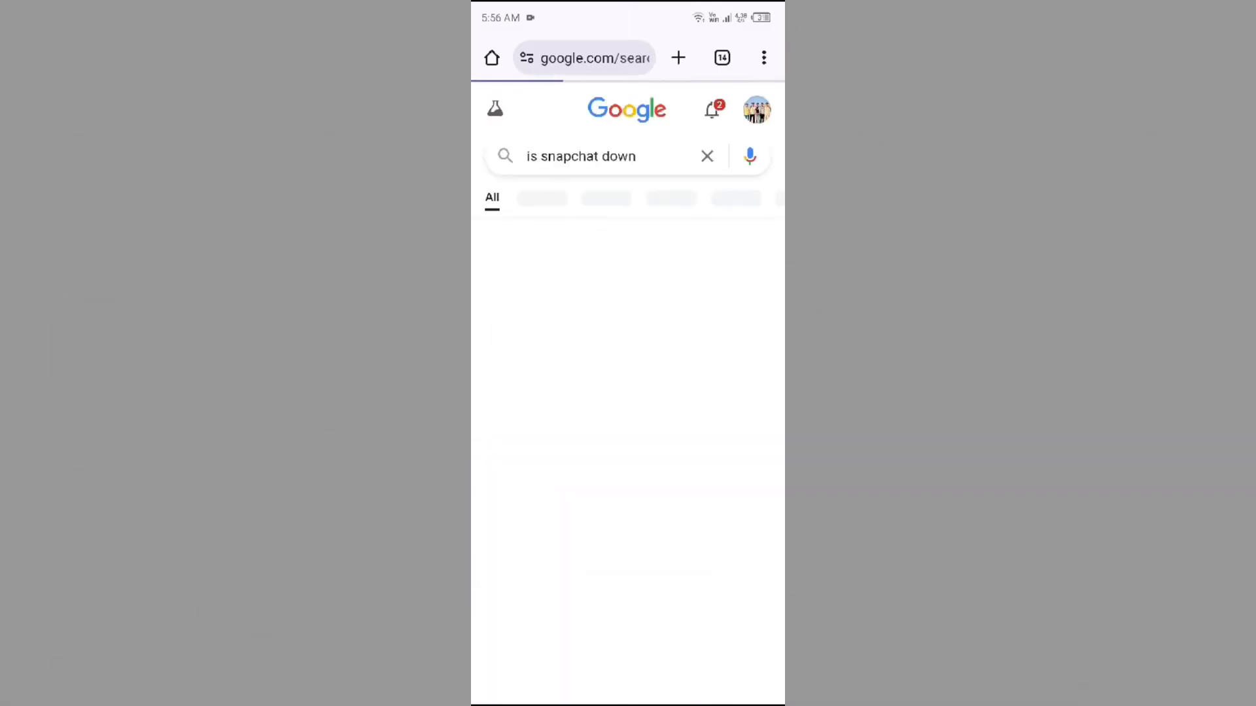
{"action": "scroll", "scroll_direction": "down", "scroll_amount": 3}
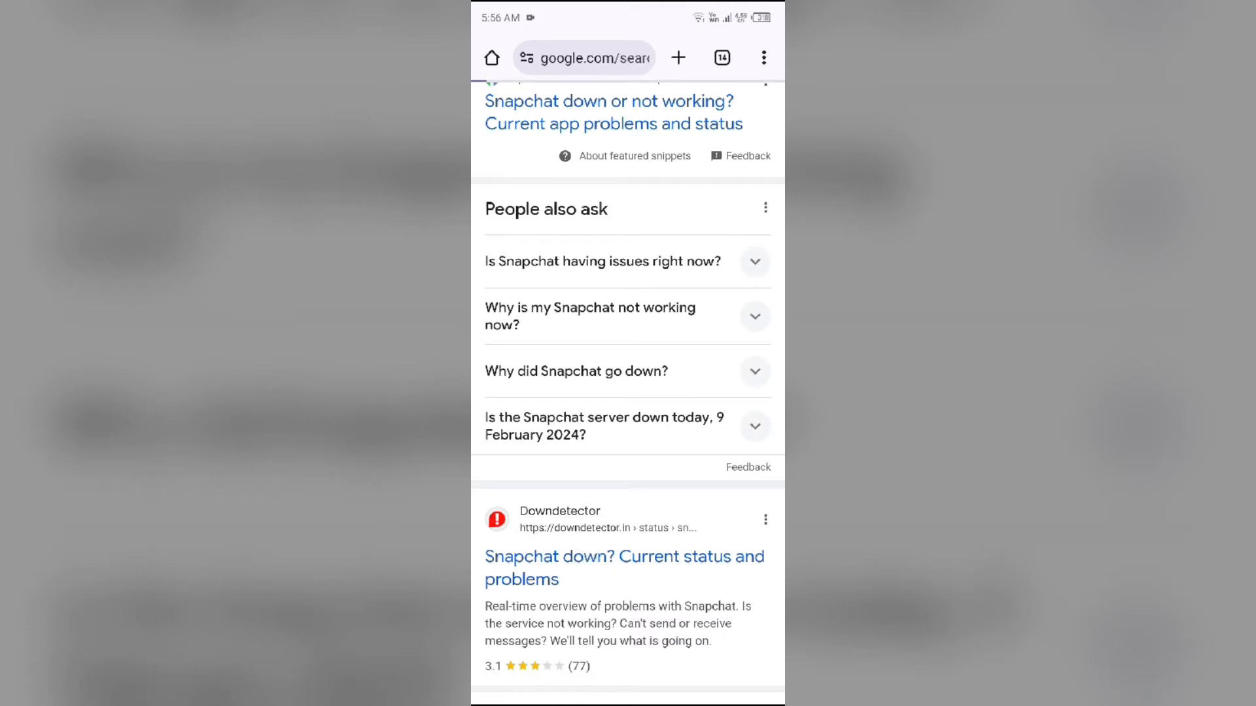
{"action": "left_click", "coordinate": [622, 567]}
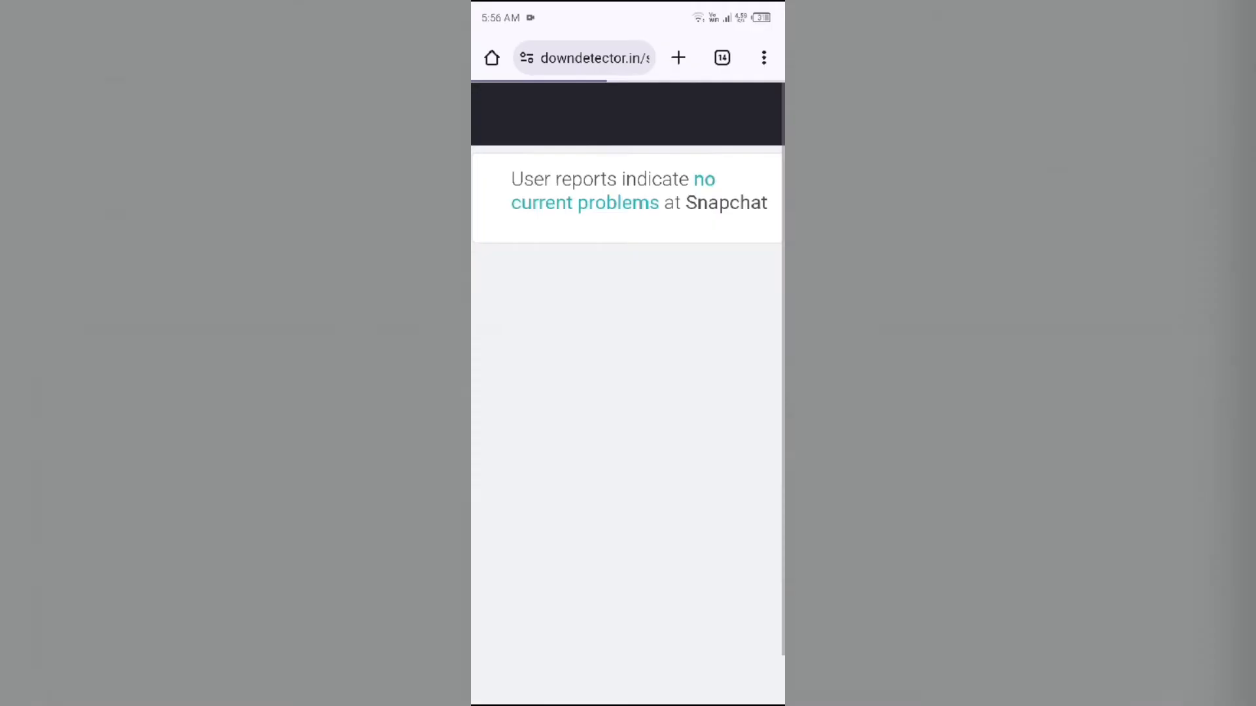
{"action": "scroll", "scroll_direction": "down", "scroll_amount": 3}
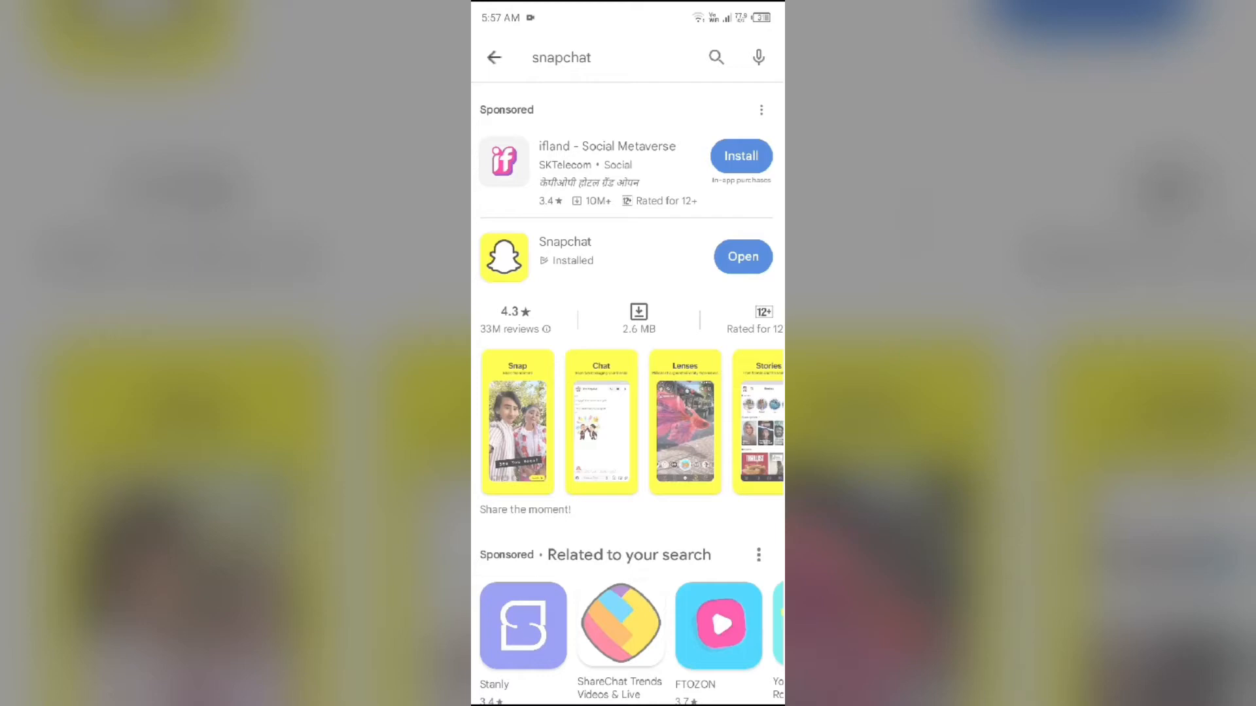
Look up Snapchat and Bitmoji in Play Store, confirm both show Open, and return home.
{"action": "left_click", "coordinate": [566, 249]}
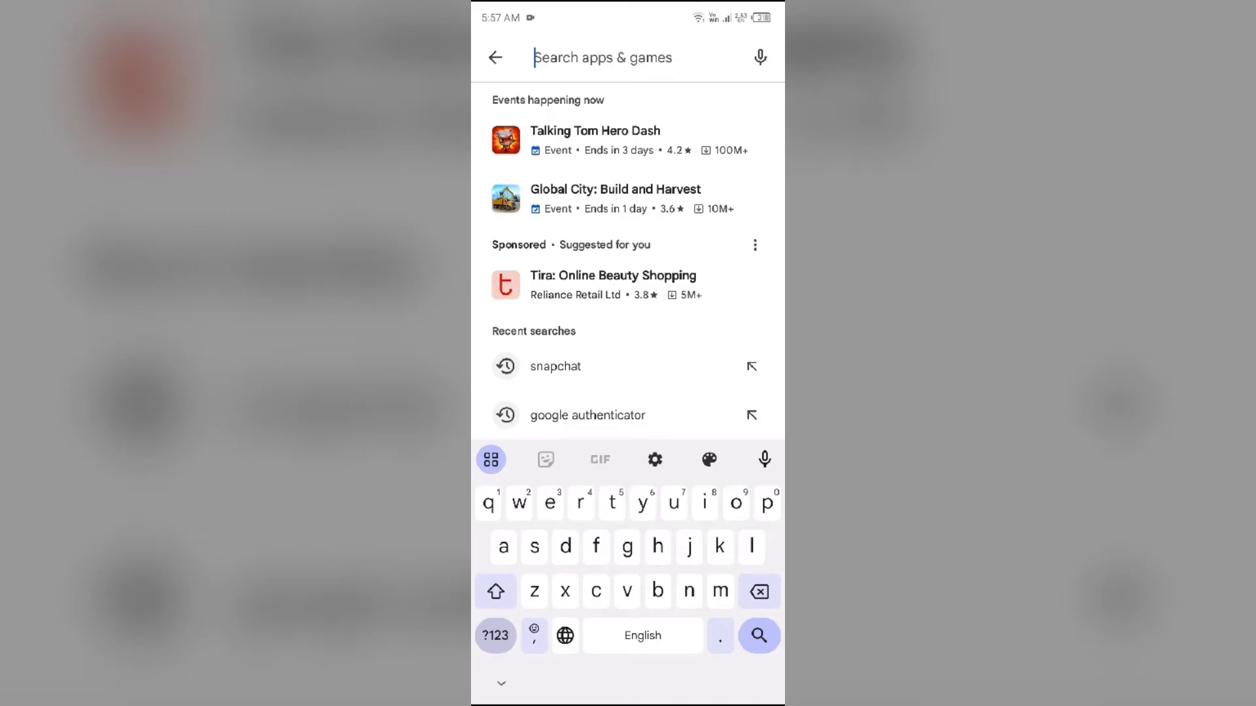
{"action": "type", "text": "bitmoji"}
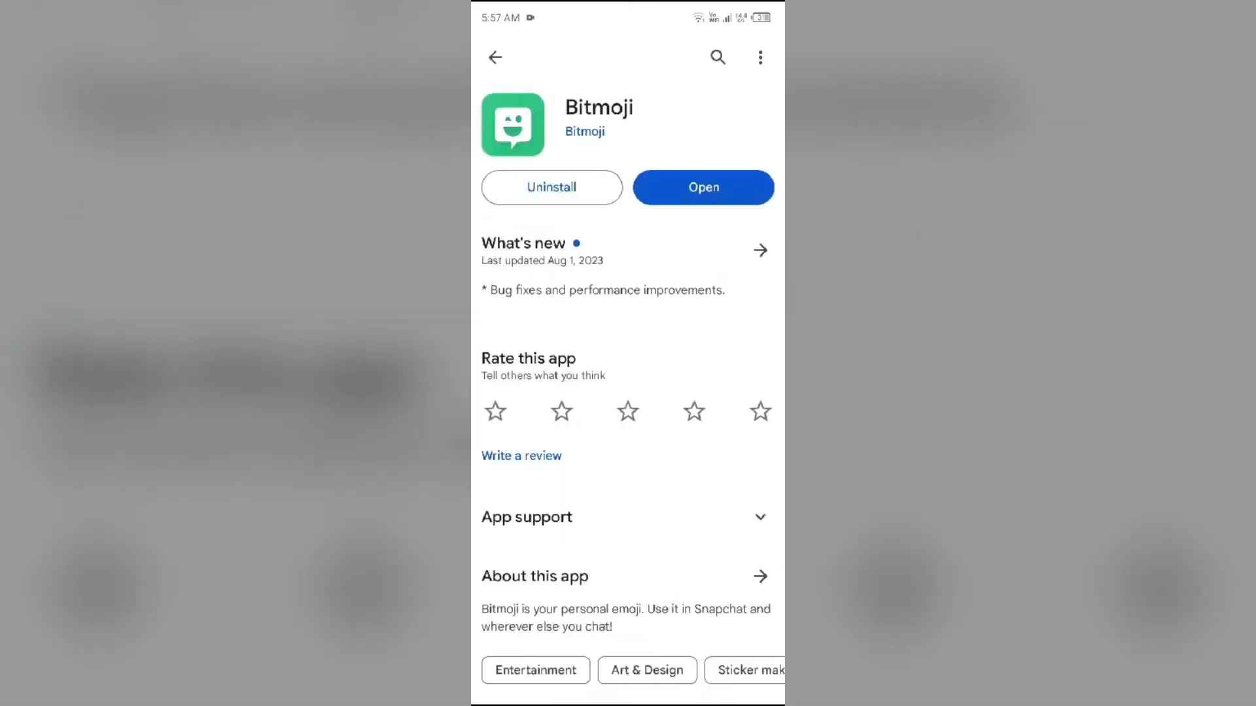
{"action": "left_click", "coordinate": [494, 56]}
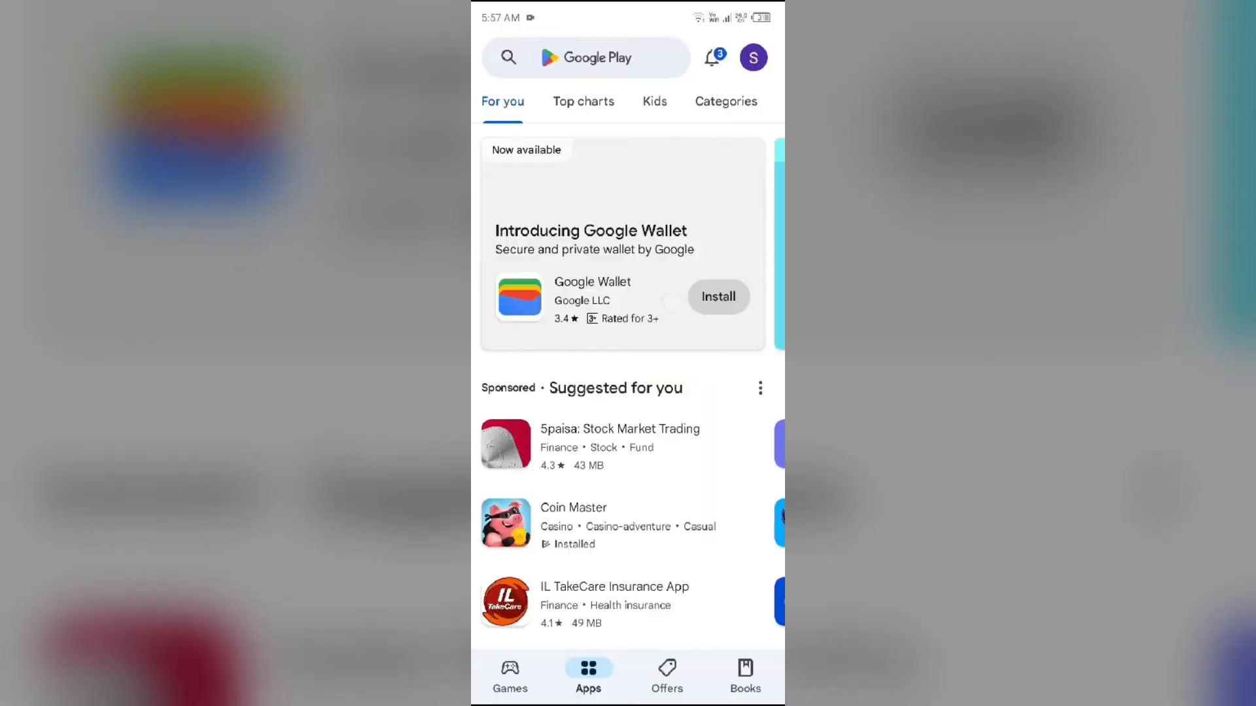
{"action": "key", "text": "Home"}
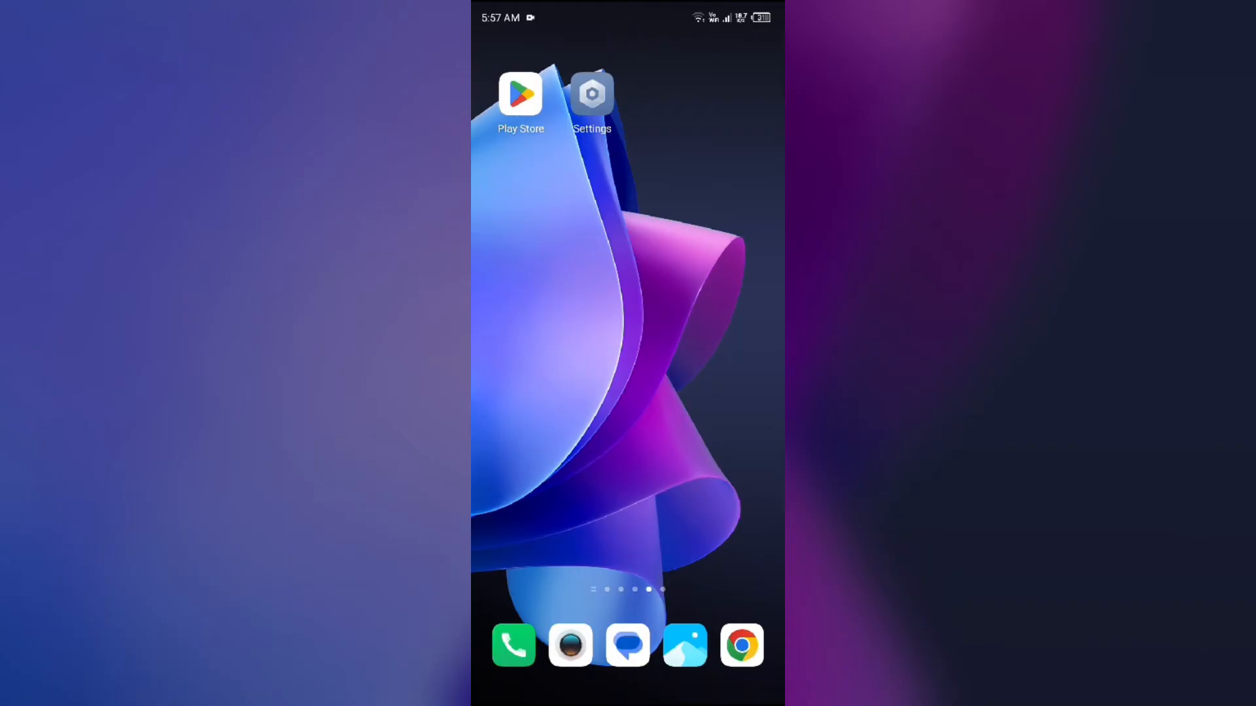
Find Snapchat in Settings' app list and force stop it, confirming with OK.
{"action": "left_click", "coordinate": [591, 94]}
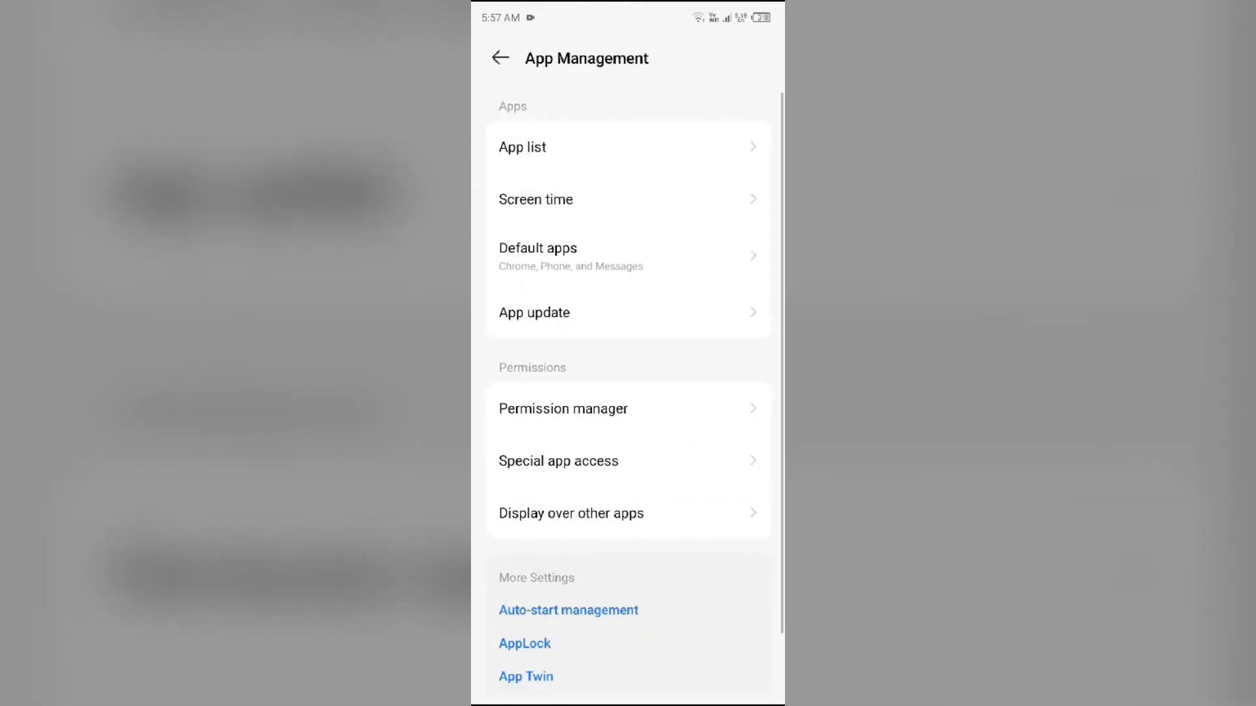
{"action": "left_click", "coordinate": [522, 148]}
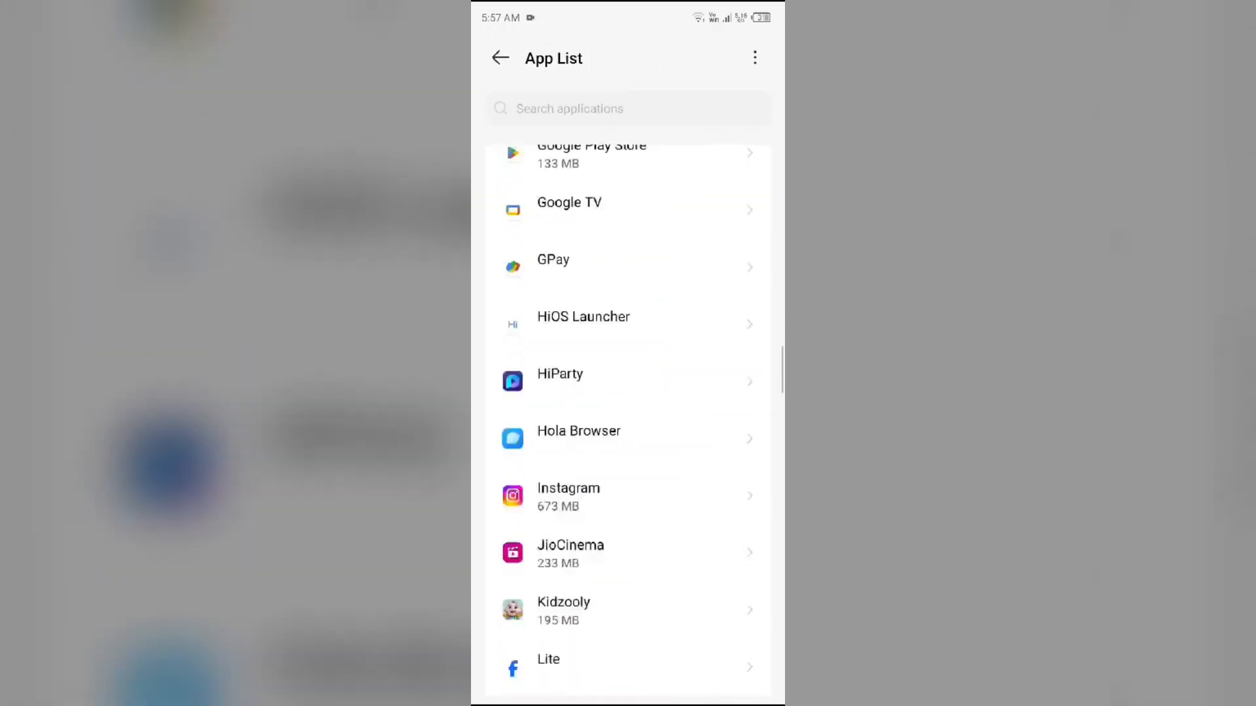
{"action": "scroll", "scroll_direction": "down", "scroll_amount": 3}
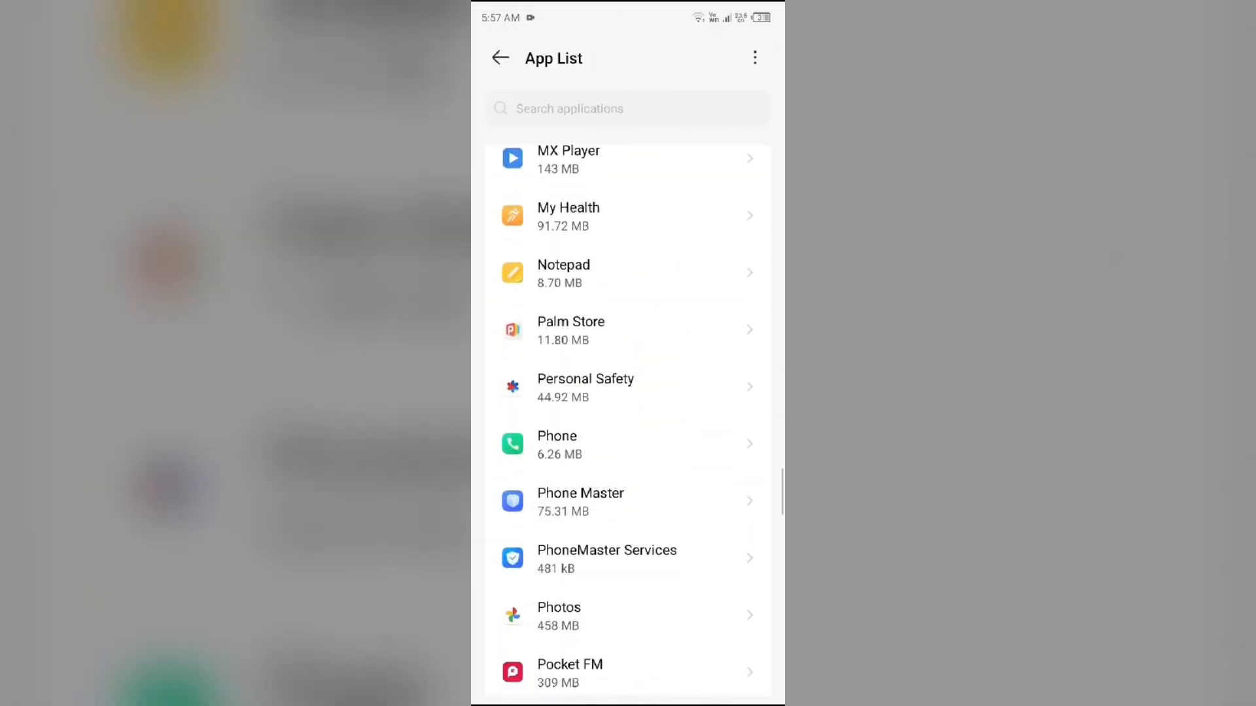
{"action": "scroll", "scroll_direction": "down", "scroll_amount": 3}
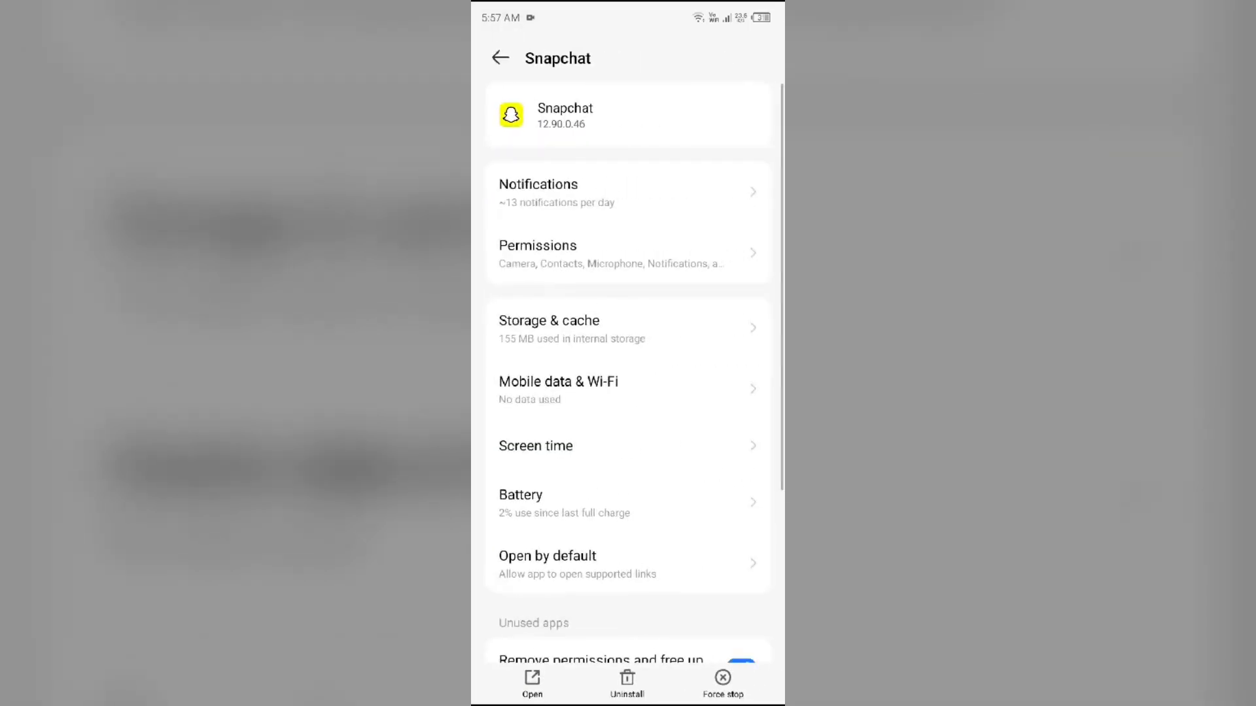
{"action": "left_click", "coordinate": [722, 682]}
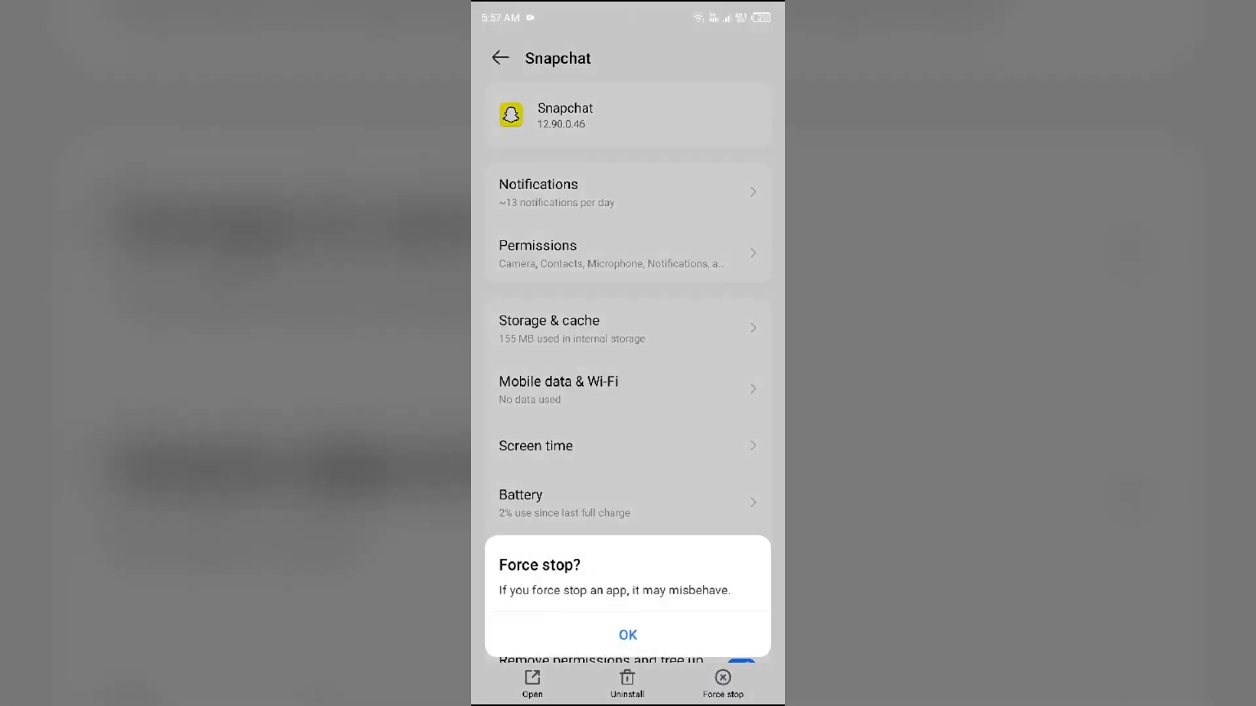
{"action": "left_click", "coordinate": [627, 635]}
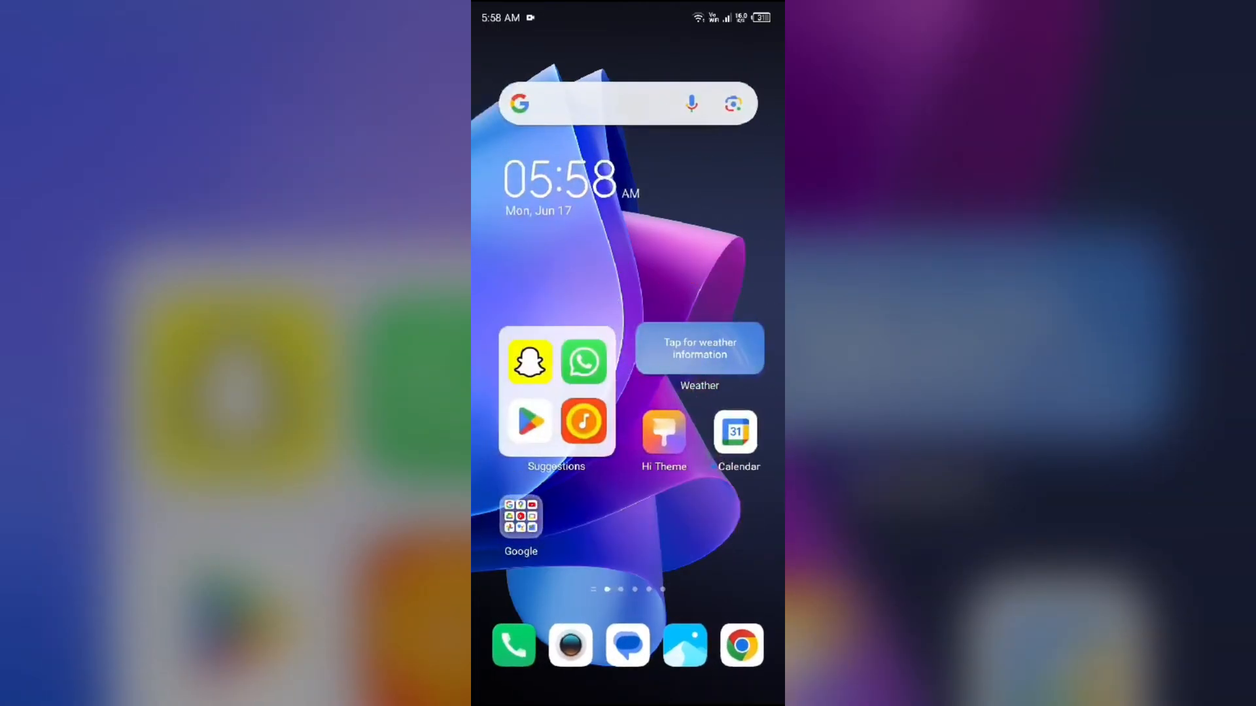
Relaunch Snapchat from the home screen to reach the profile page.
{"action": "scroll", "scroll_direction": "left", "scroll_amount": 3}
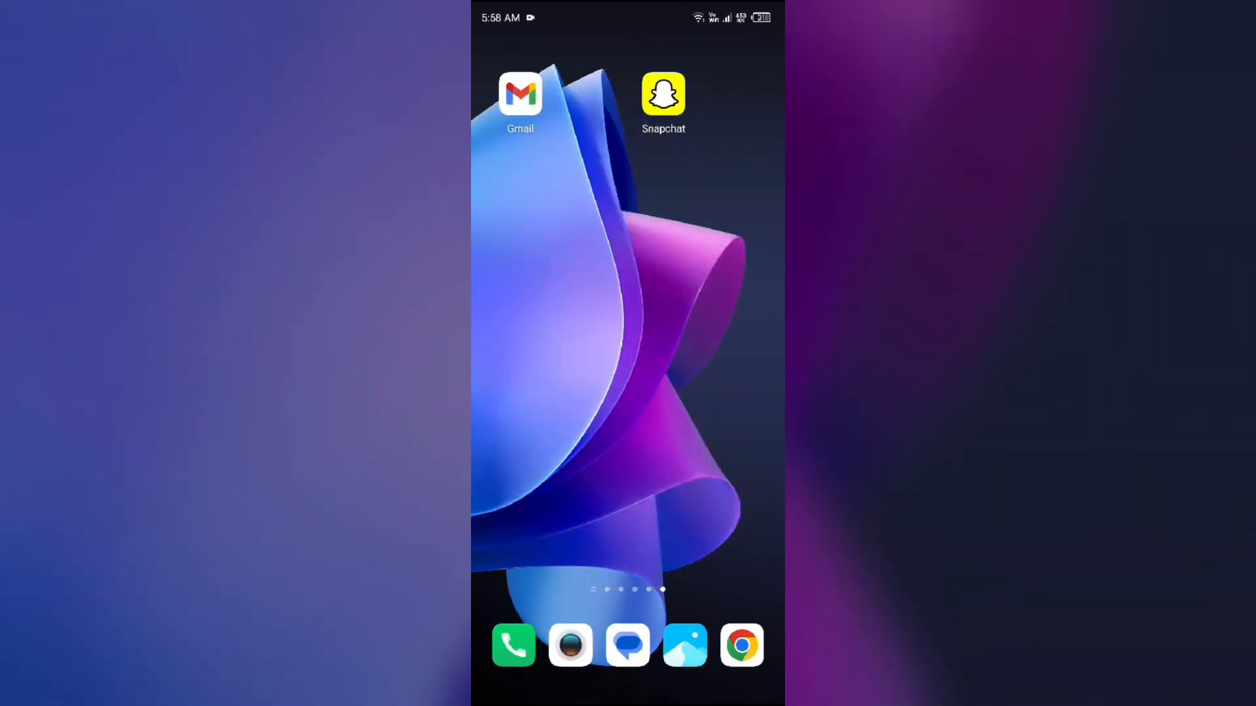
{"action": "left_click", "coordinate": [663, 94]}
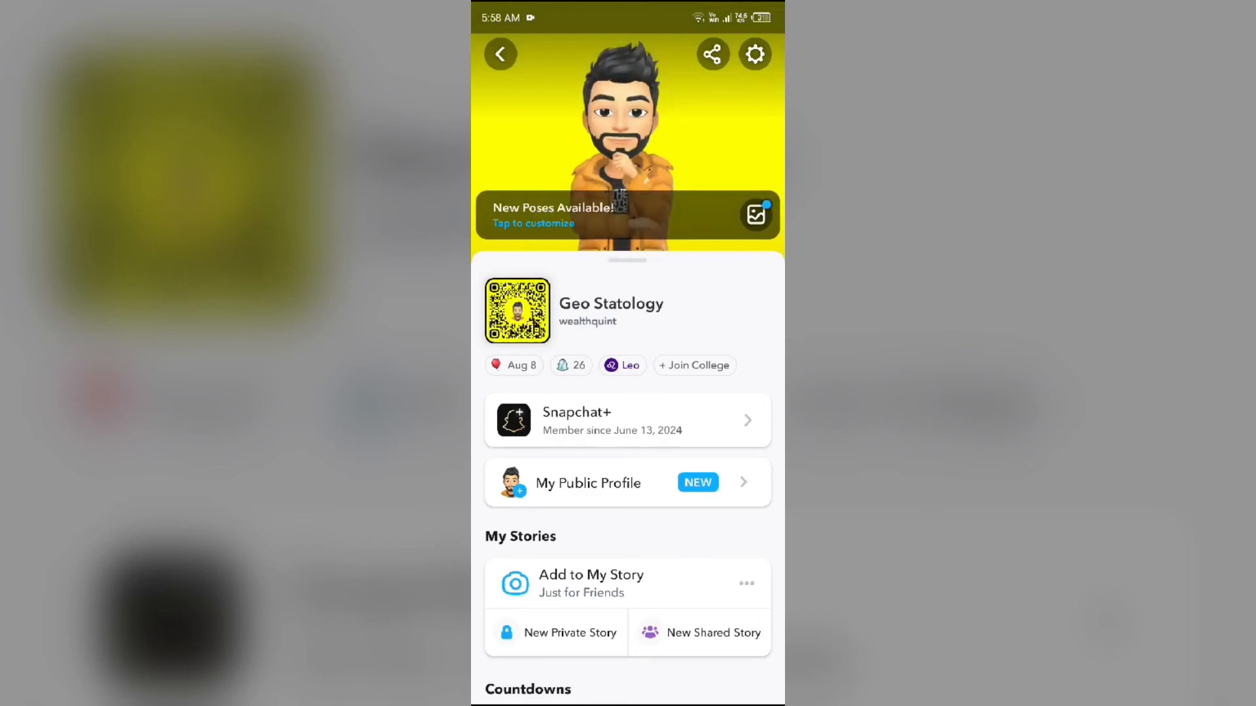
From Snapchat settings' Bitmoji section, unlink the Bitmoji and confirm Remove.
{"action": "left_click", "coordinate": [753, 54]}
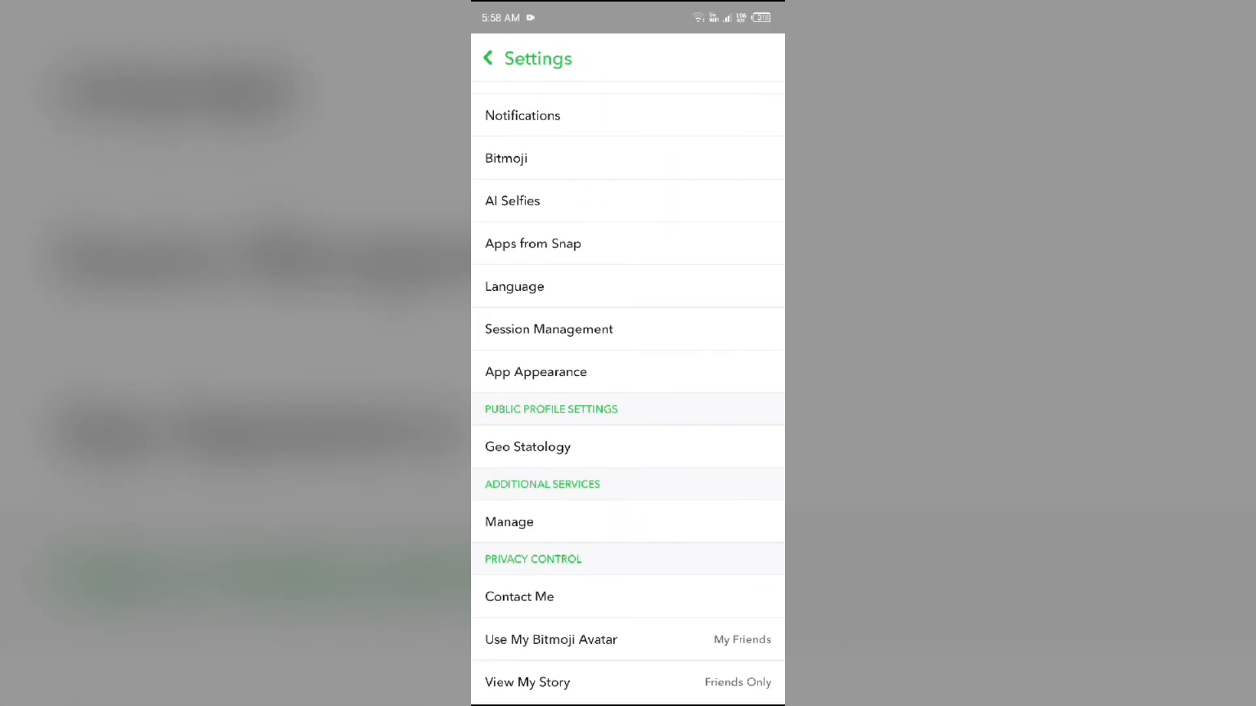
{"action": "left_click", "coordinate": [506, 158]}
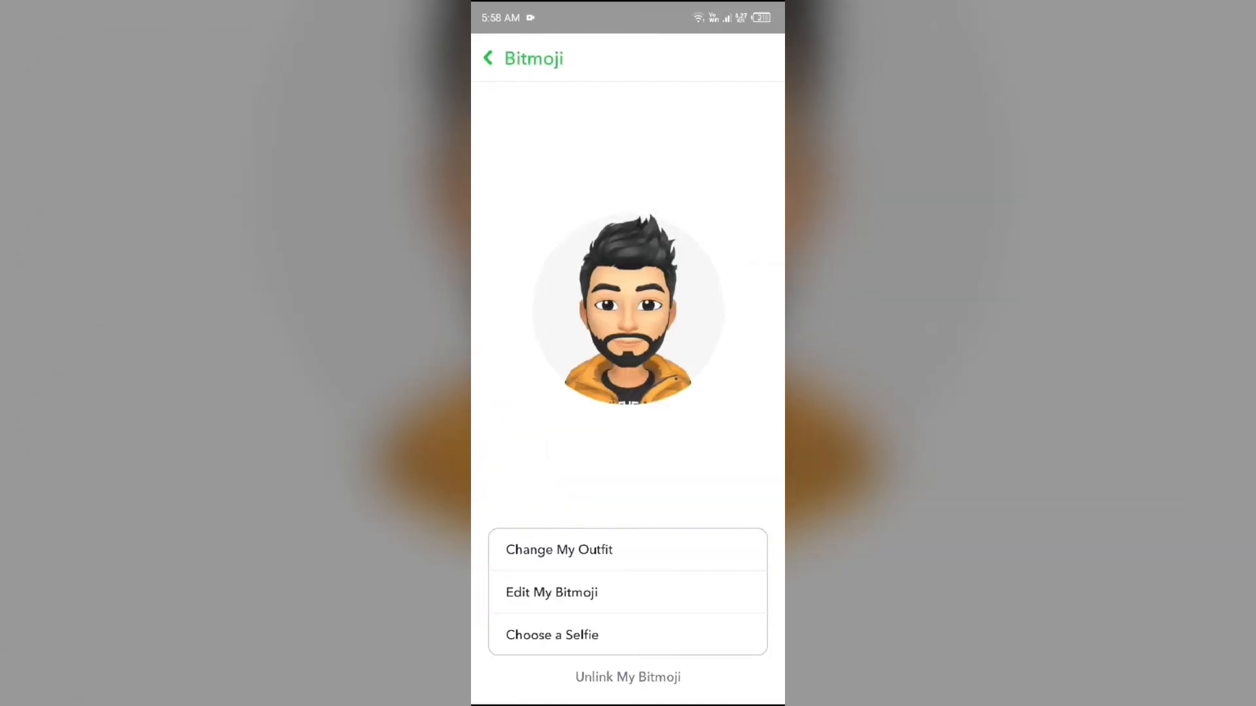
{"action": "left_click", "coordinate": [626, 677]}
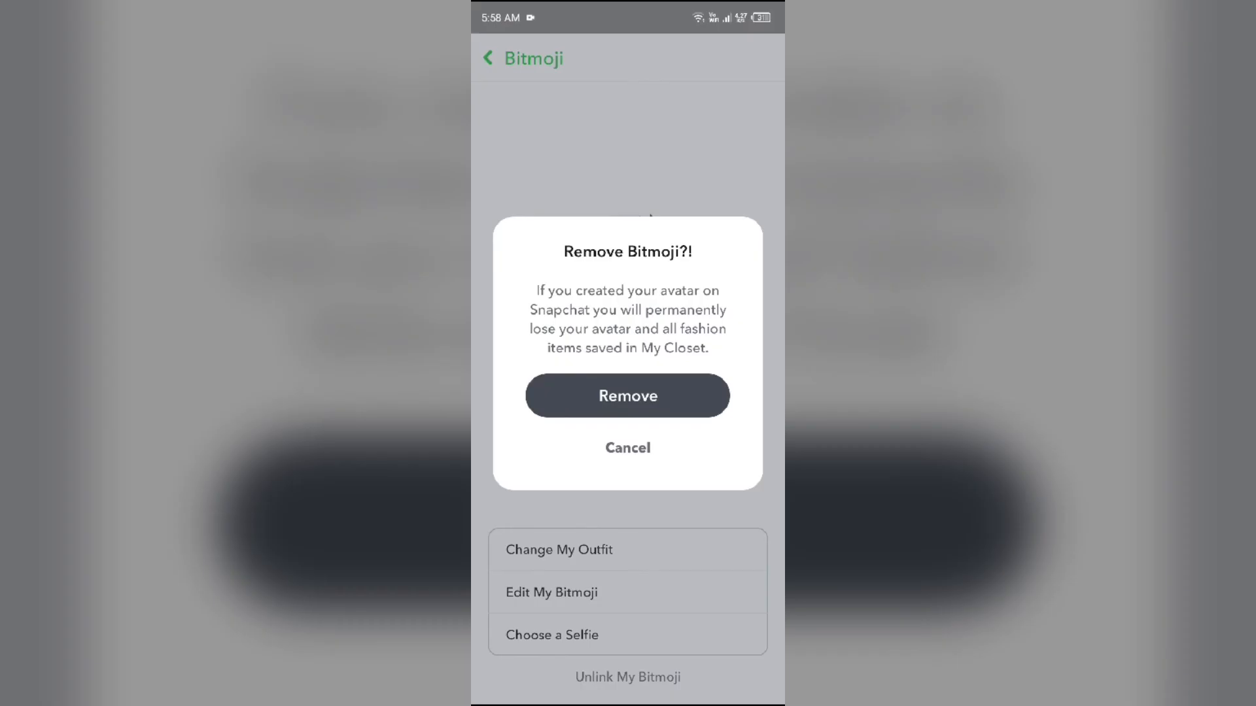
{"action": "left_click", "coordinate": [627, 395]}
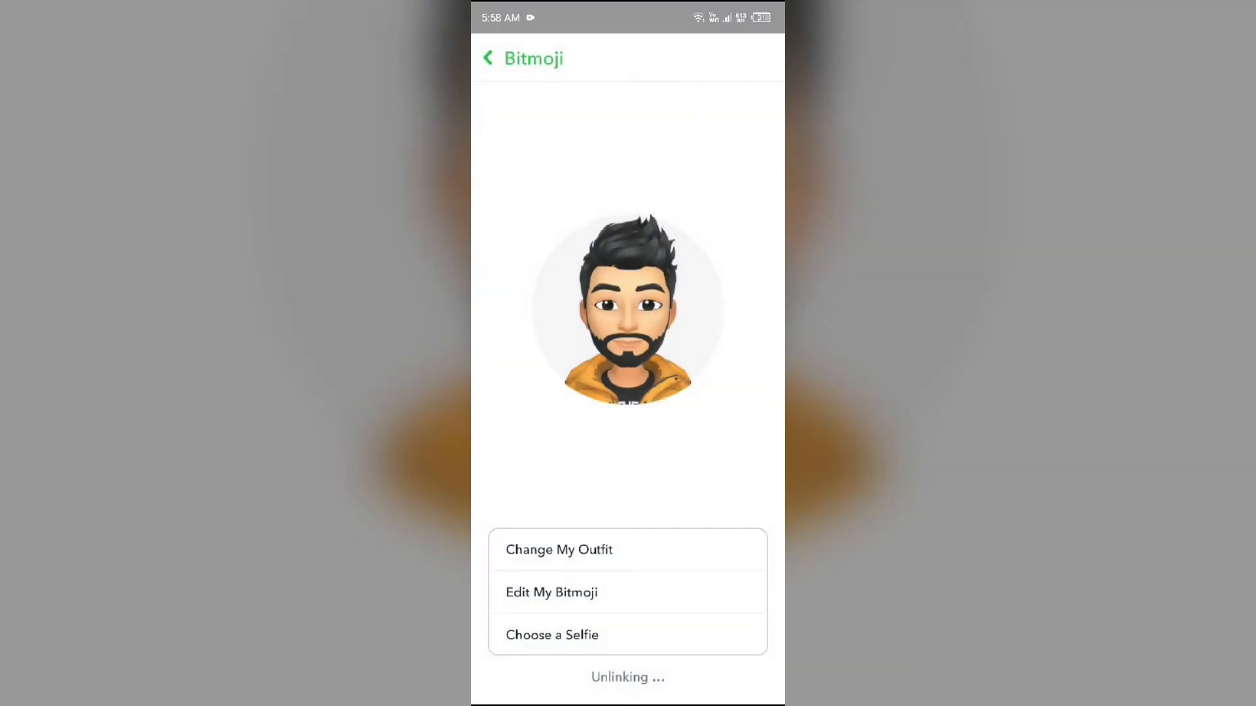
Reopen the Bitmoji settings to check the avatar, which still shows as linked.
{"action": "left_click", "coordinate": [488, 57]}
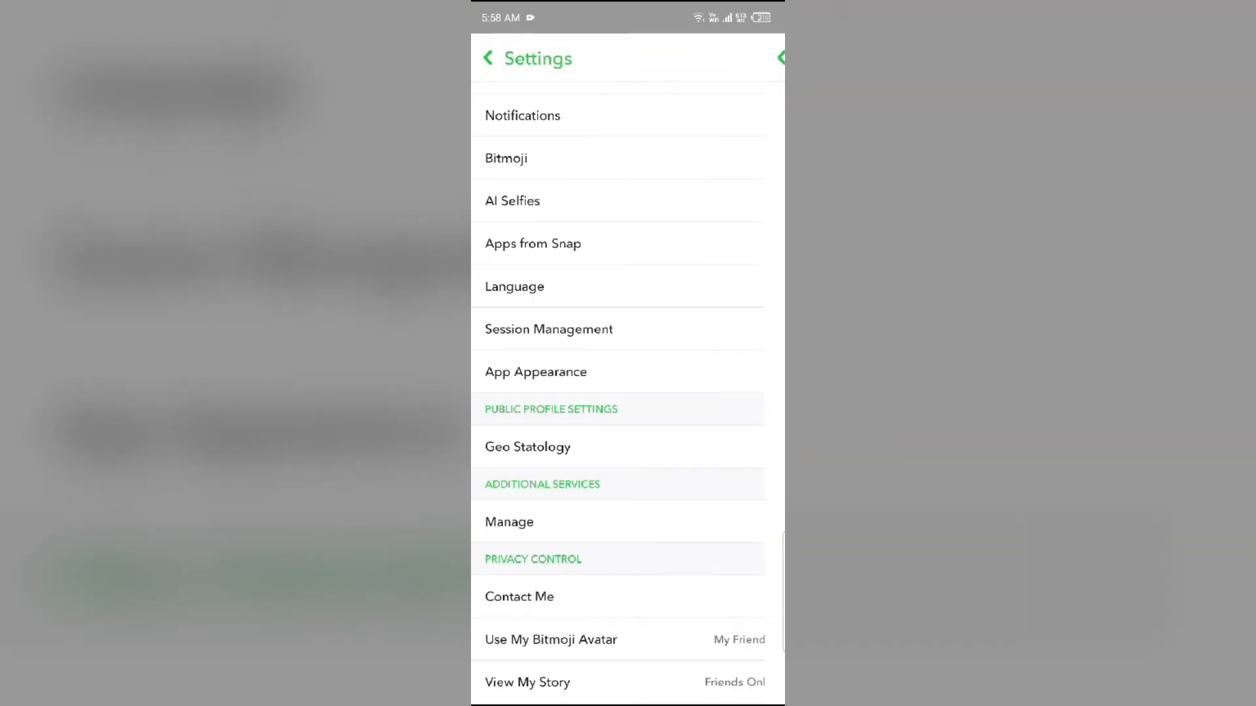
{"action": "left_click", "coordinate": [505, 158]}
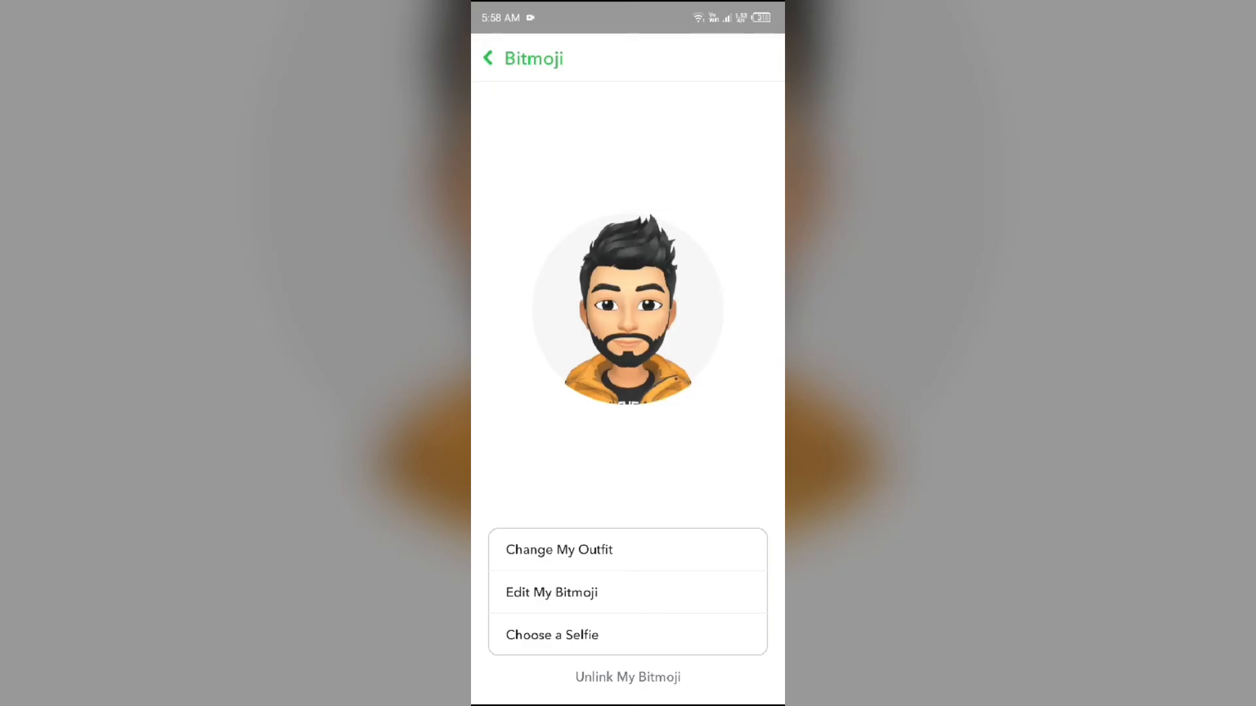
{"action": "left_click", "coordinate": [488, 58]}
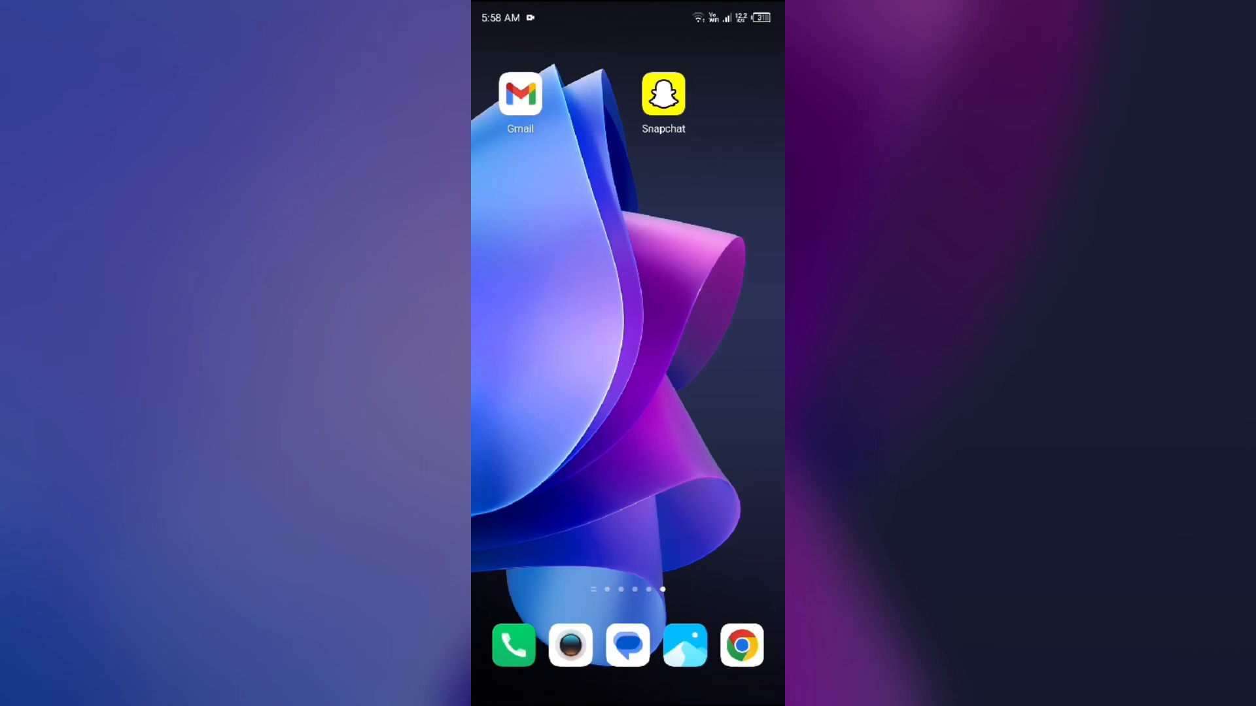
Find Snapchat's app page in Google Play Store.
{"action": "scroll", "scroll_direction": "left", "scroll_amount": 3}
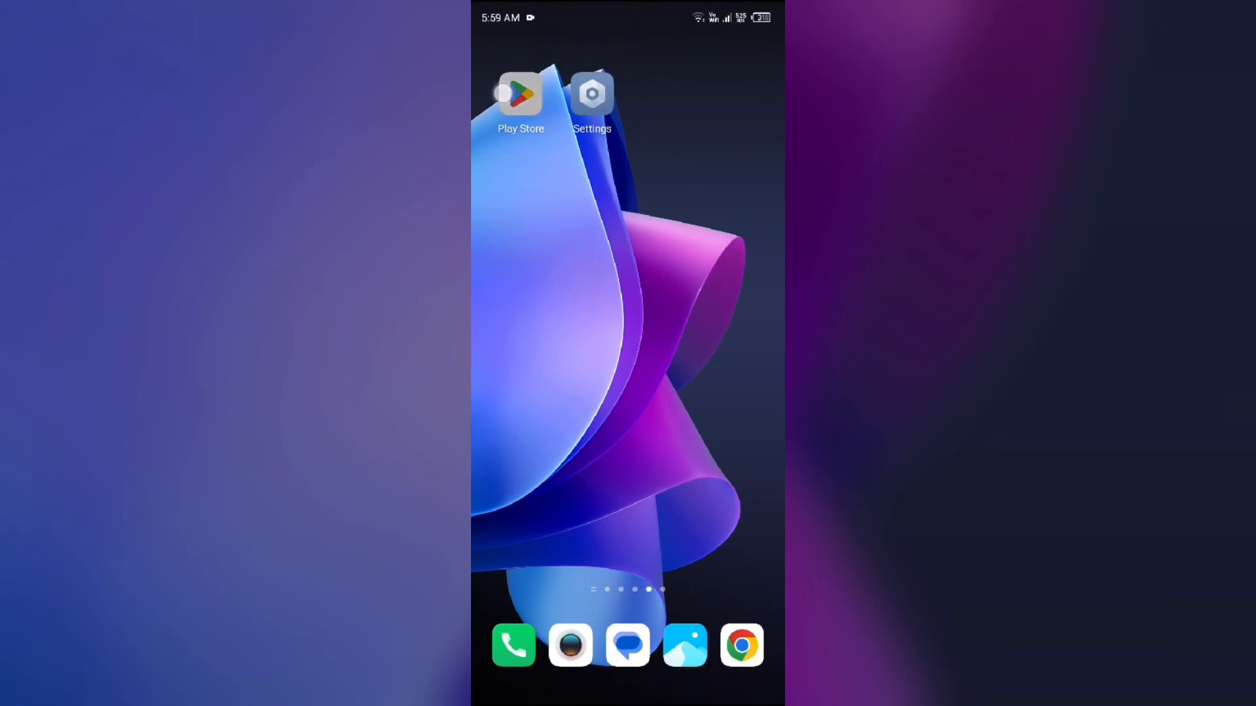
{"action": "left_click", "coordinate": [519, 94]}
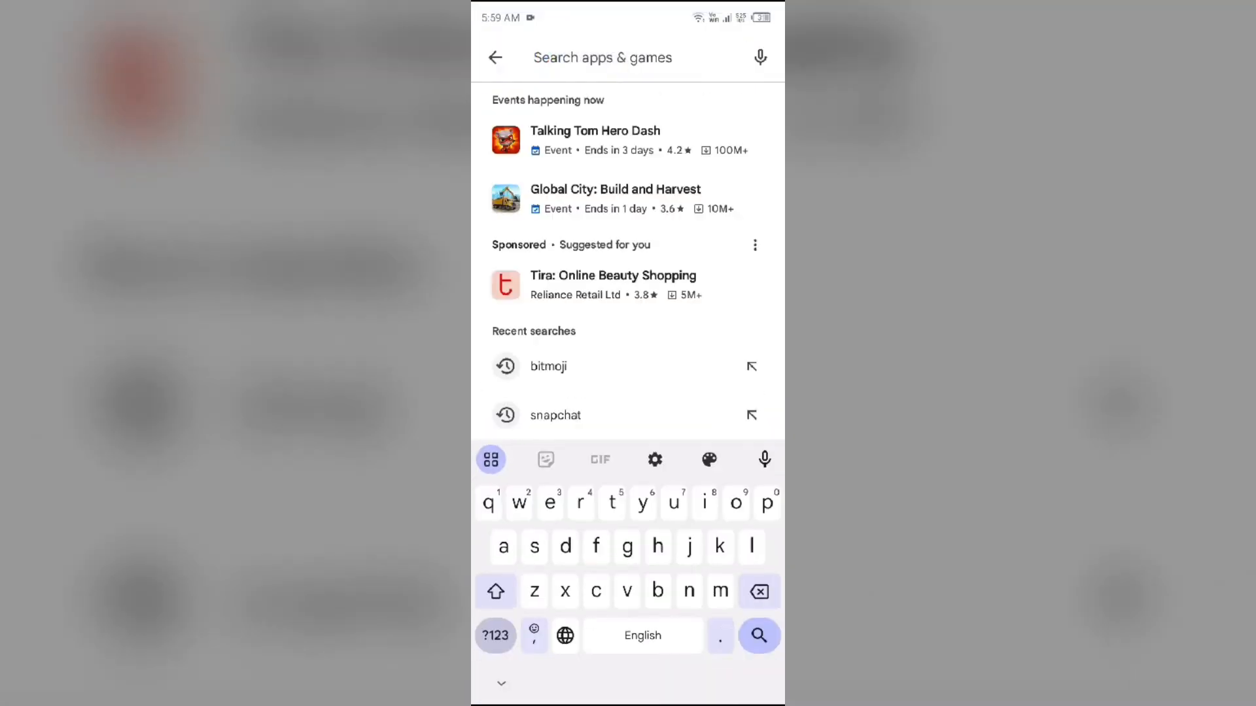
{"action": "left_click", "coordinate": [554, 415]}
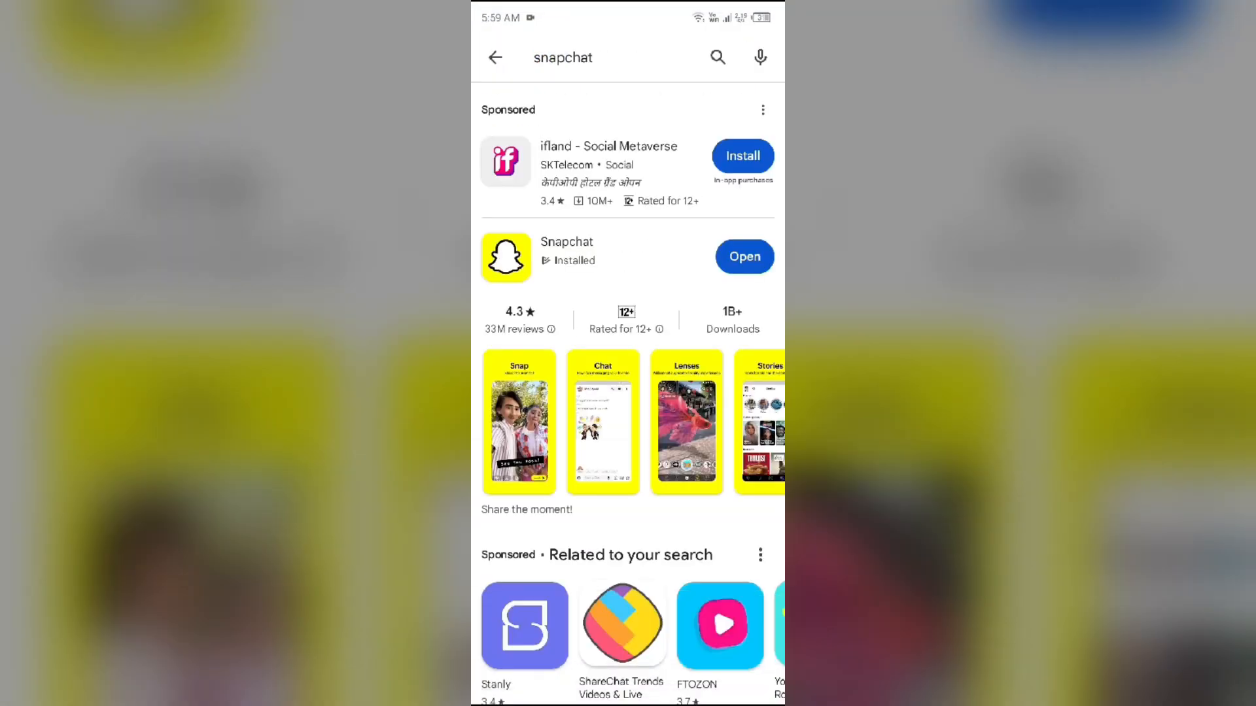
{"action": "left_click", "coordinate": [566, 257]}
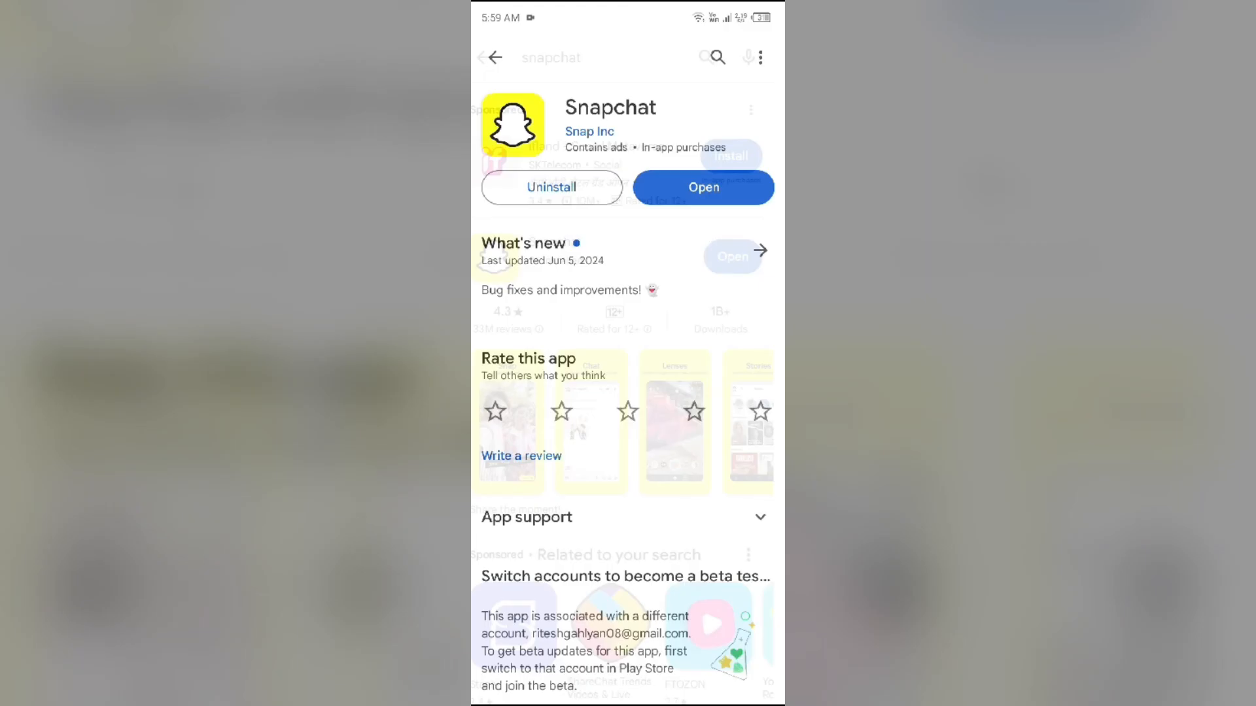
Uninstall Snapchat, start reinstalling it, and return to the search results.
{"action": "left_click", "coordinate": [702, 187]}
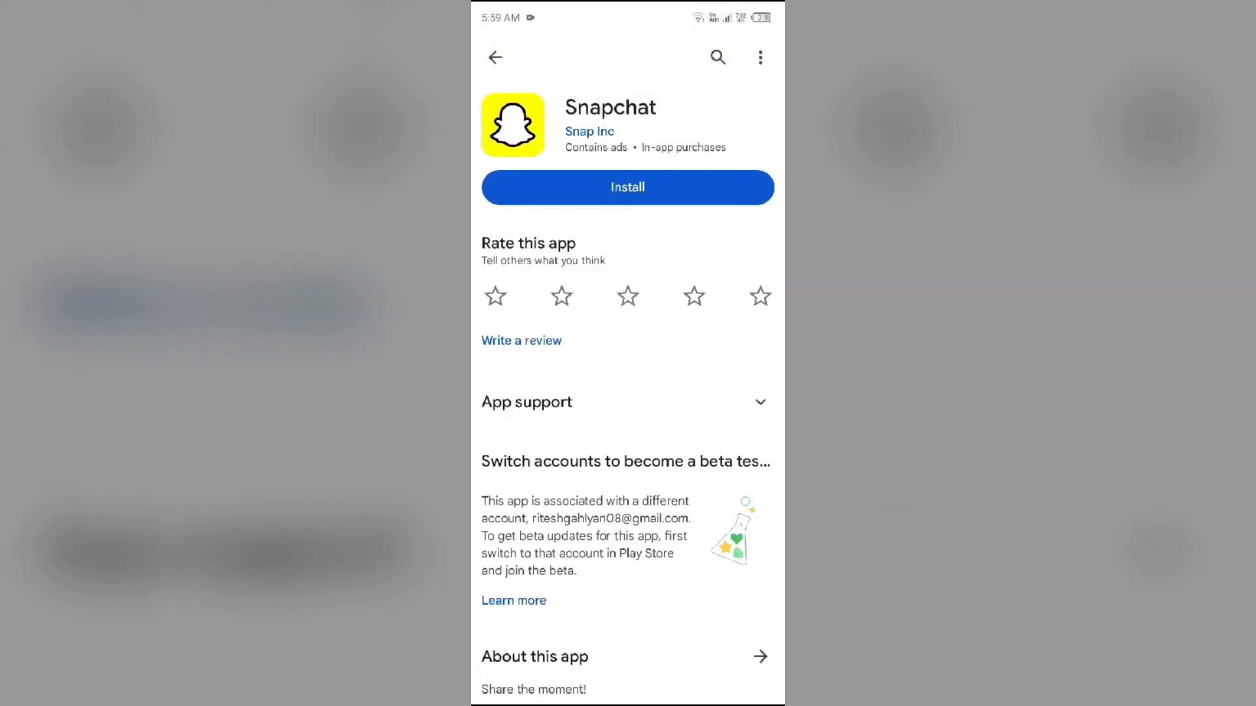
{"action": "left_click", "coordinate": [626, 187]}
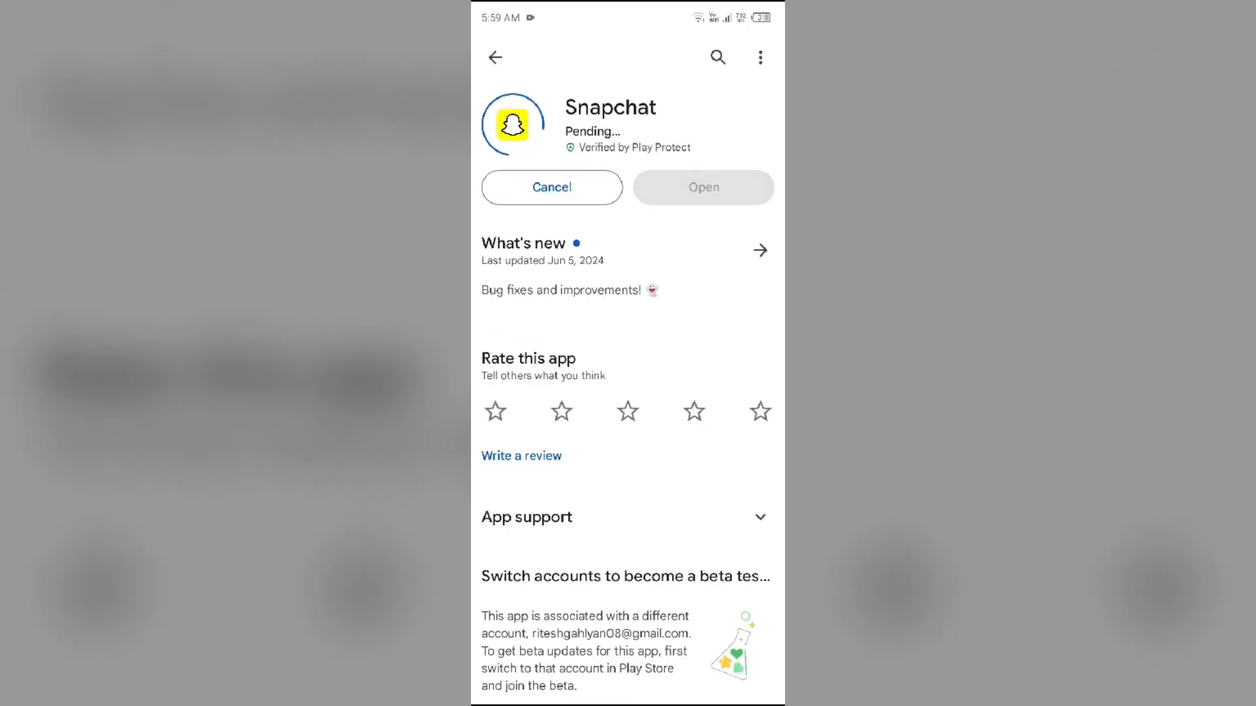
{"action": "left_click", "coordinate": [495, 56]}
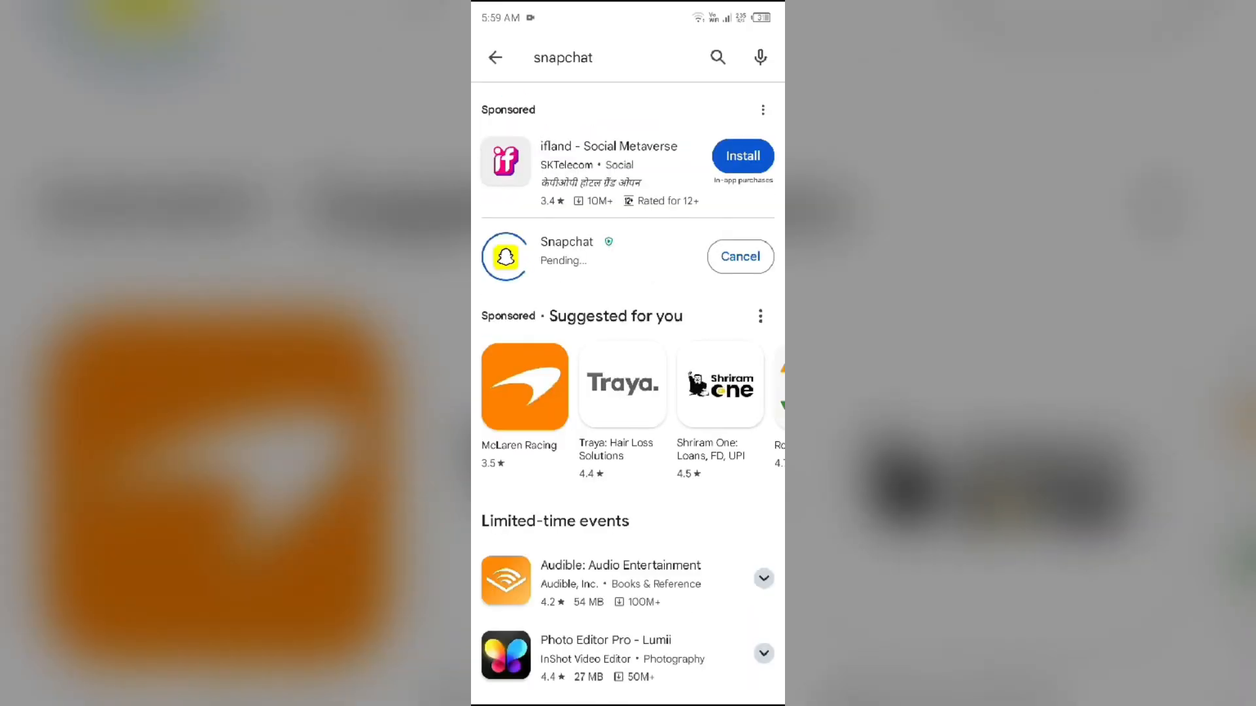
Uninstall the Bitmoji app from its Play Store page.
{"action": "left_click", "coordinate": [601, 57]}
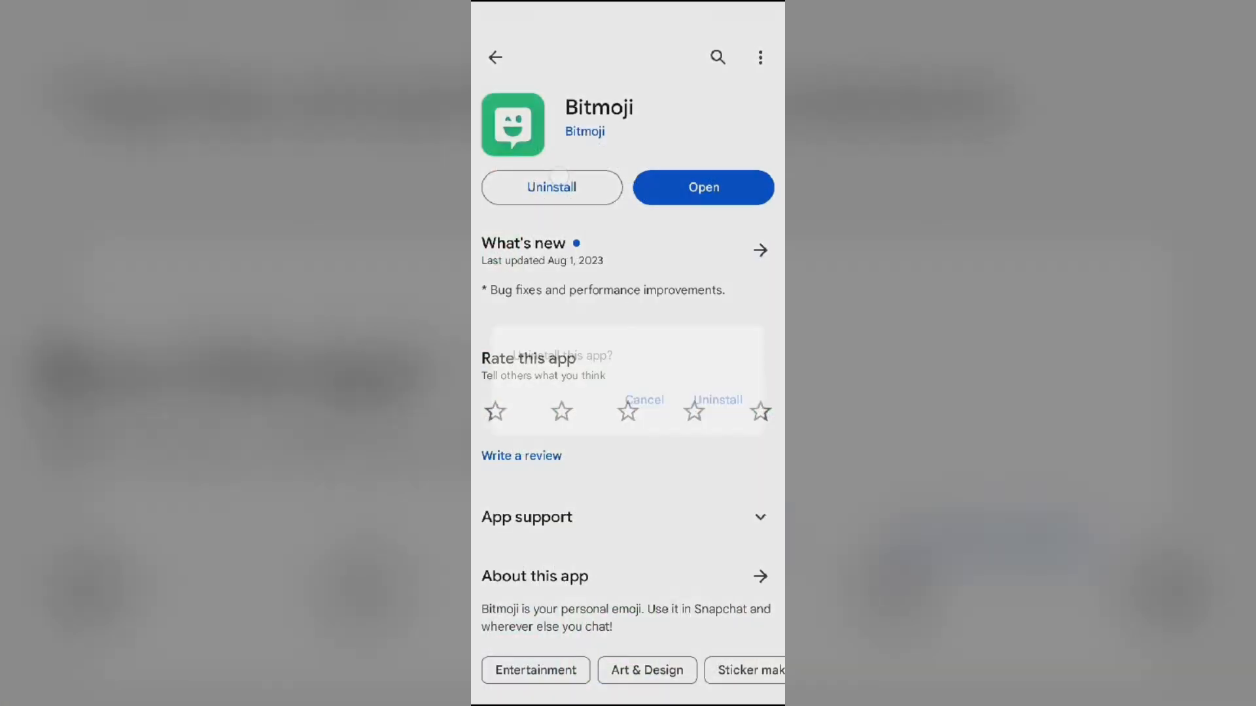
{"action": "left_click", "coordinate": [715, 401]}
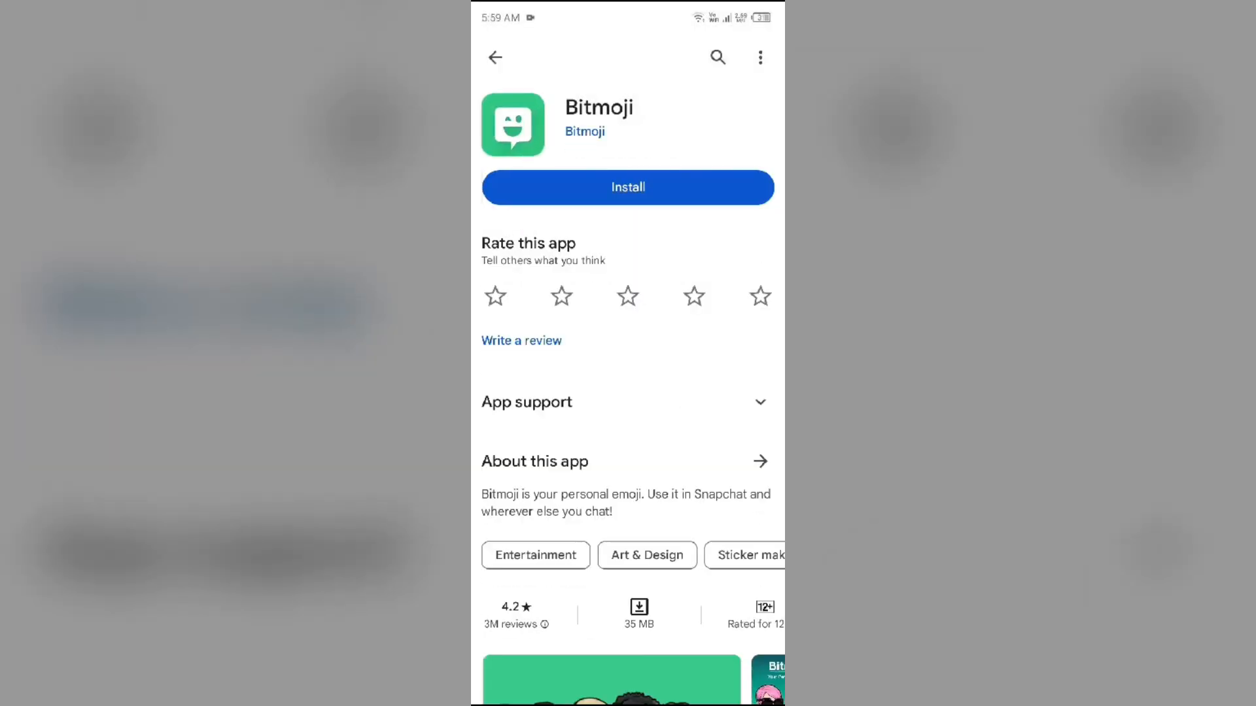